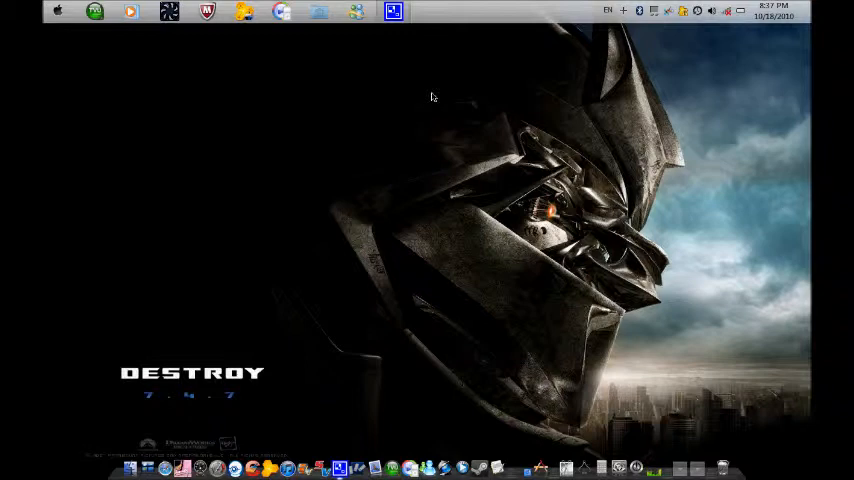
Run ipconfig to list the network configuration and select the Default Gateway address
{"action": "left_click", "coordinate": [58, 10]}
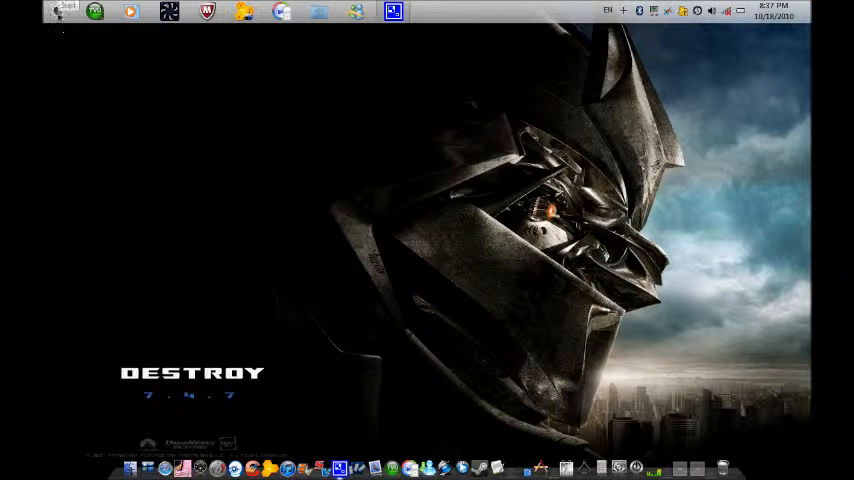
{"action": "left_click", "coordinate": [60, 12]}
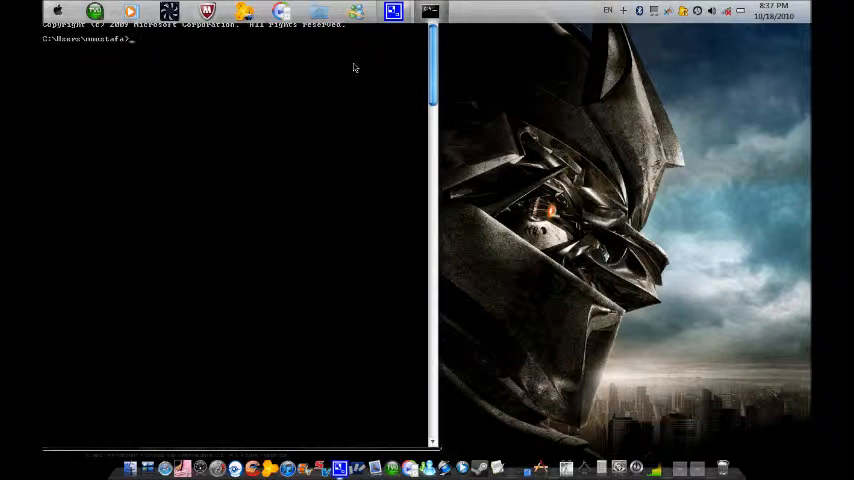
{"action": "type", "text": "ipconfig"}
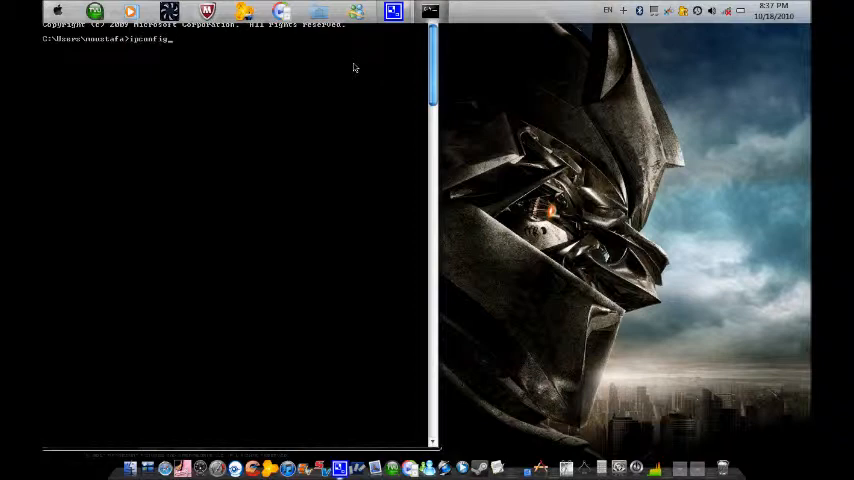
{"action": "key", "text": "Return"}
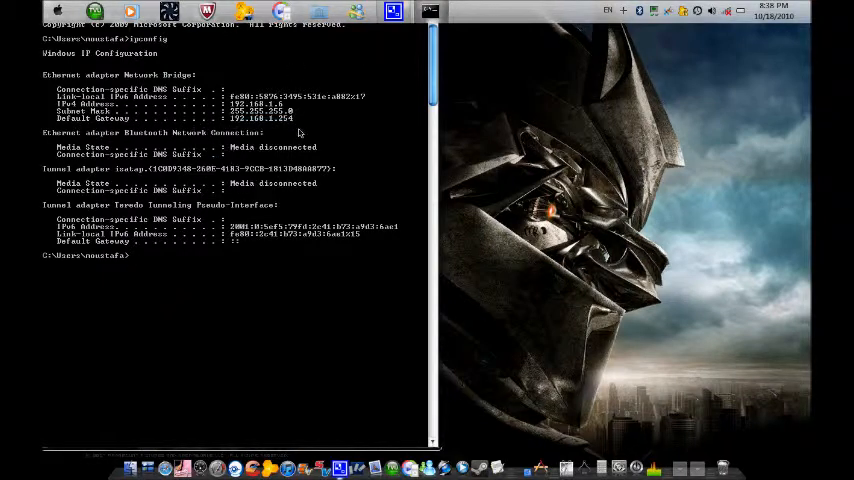
{"action": "double_click", "coordinate": [262, 118]}
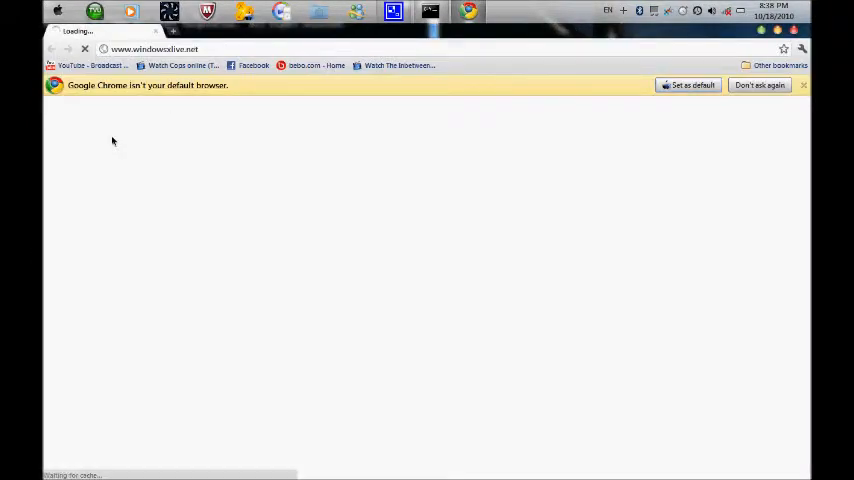
Bring up the right-click edit menu with Paste on Chrome's address bar
{"action": "right_click", "coordinate": [156, 48]}
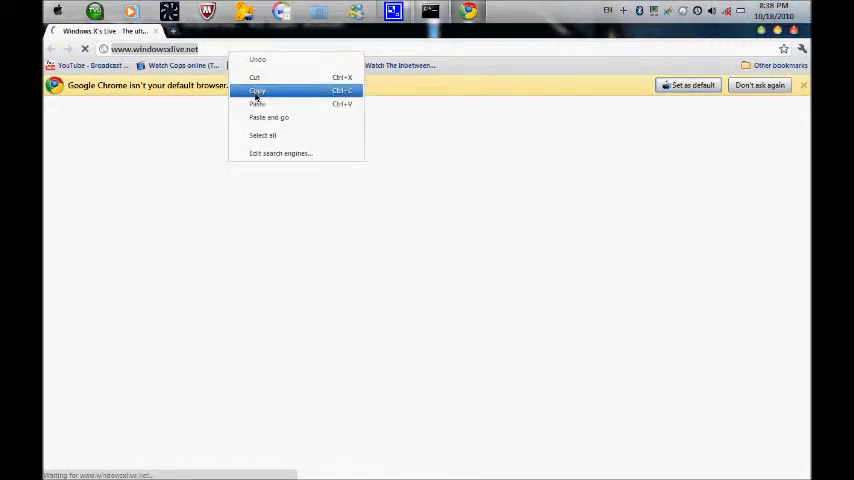